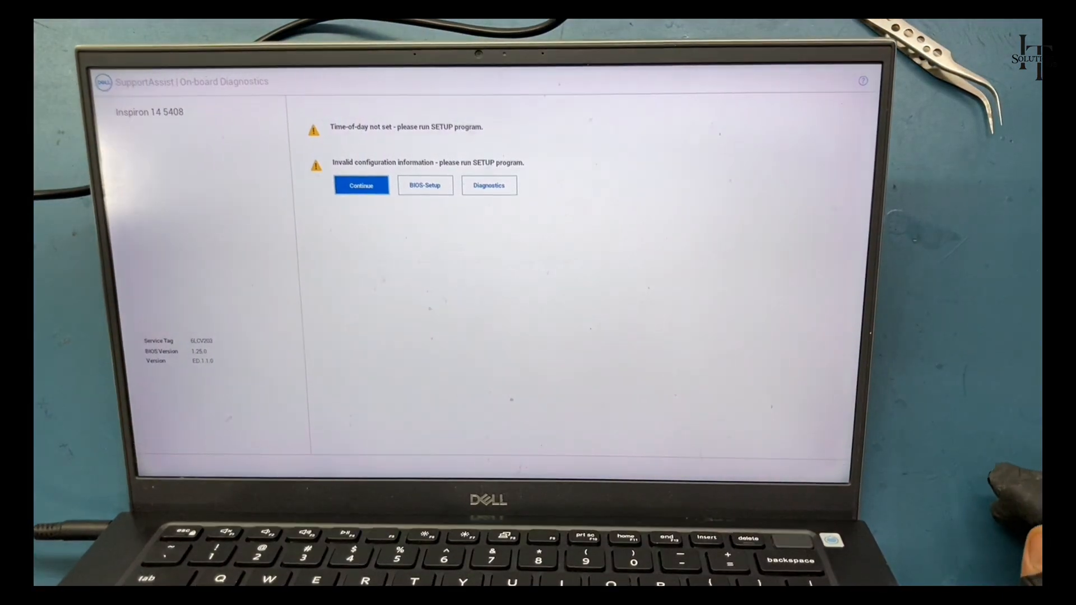
# Continue booting past the time-of-day and invalid-configuration warnings into Windows.
pyautogui.click(361, 184)
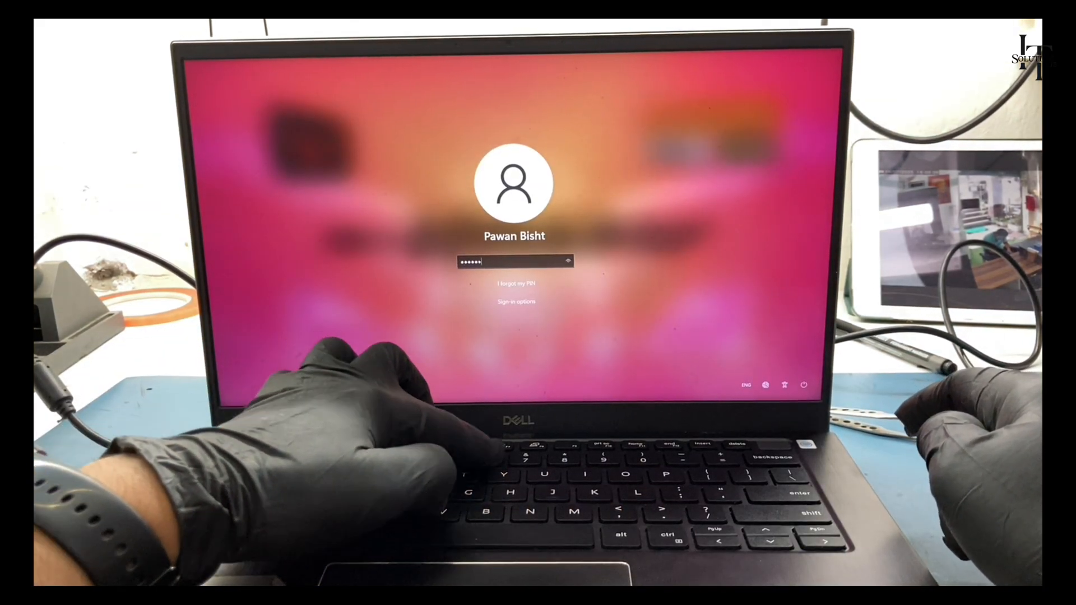
# Submit a test PIN to confirm the keyboard works, then dismiss 'The PIN is incorrect' message.
pyautogui.press('enter')
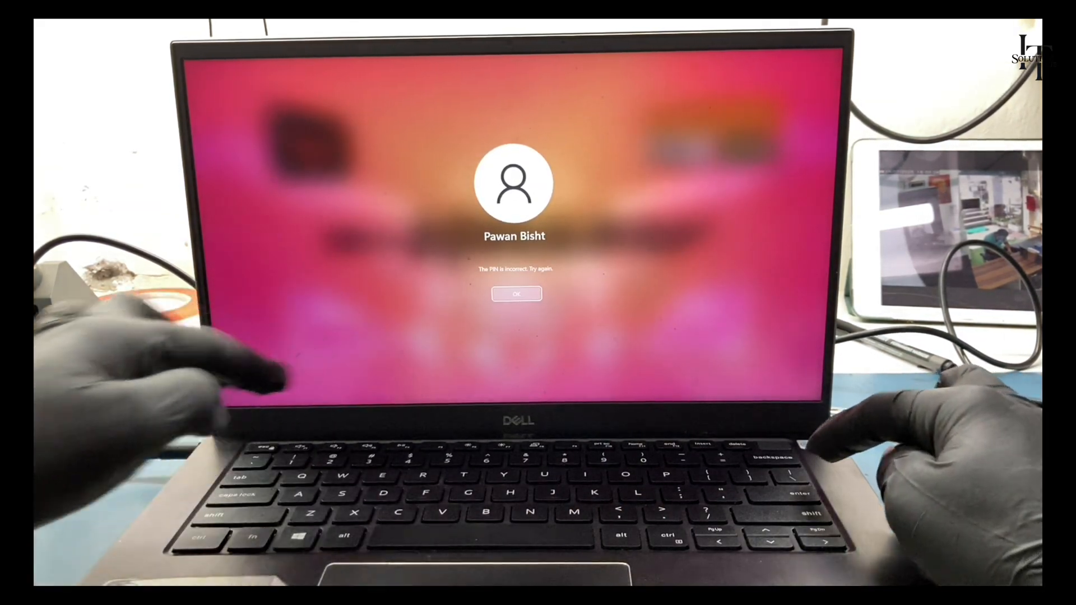
pyautogui.click(516, 294)
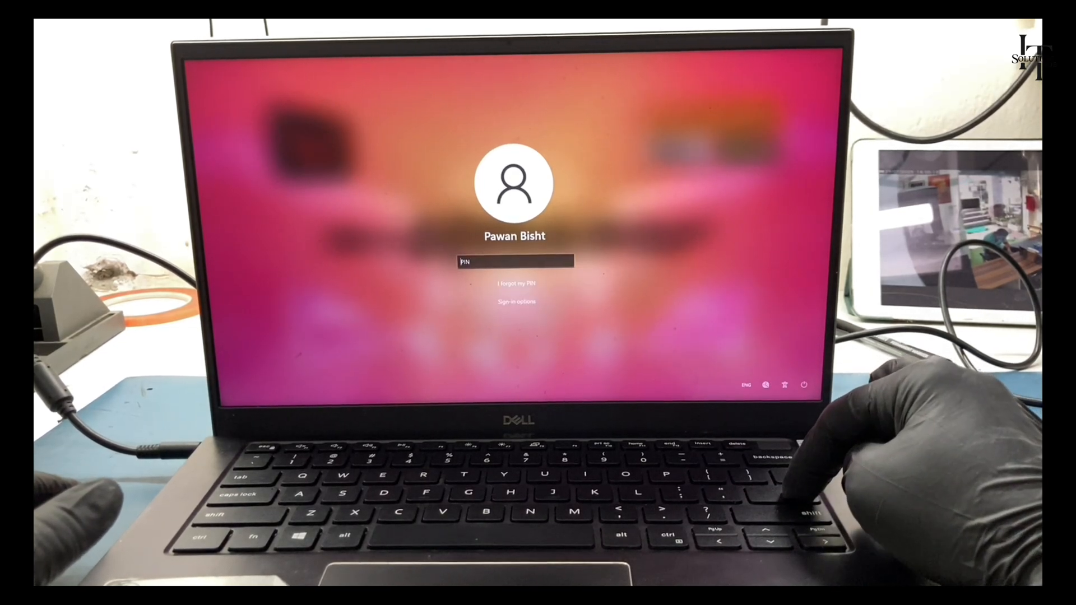